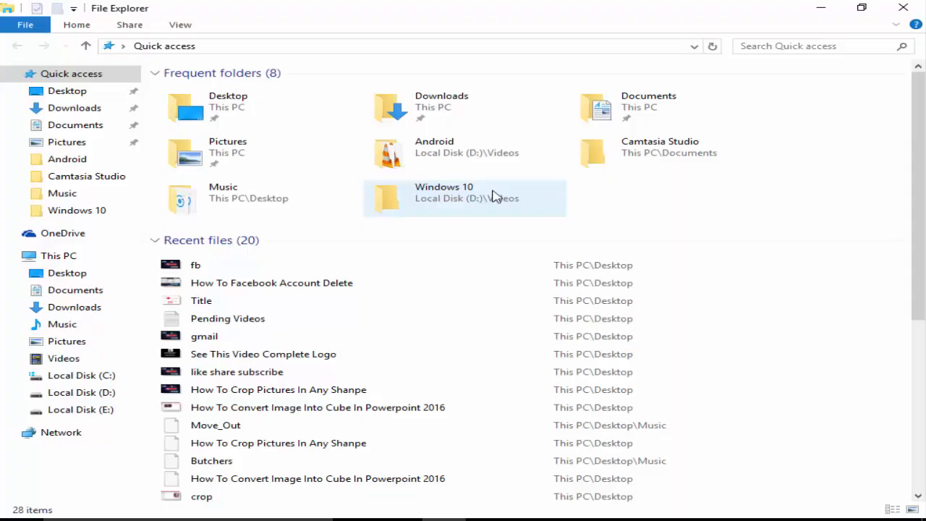
Show This PC's drives and open Local Disk (C:)
{"action": "left_click", "coordinate": [58, 255]}
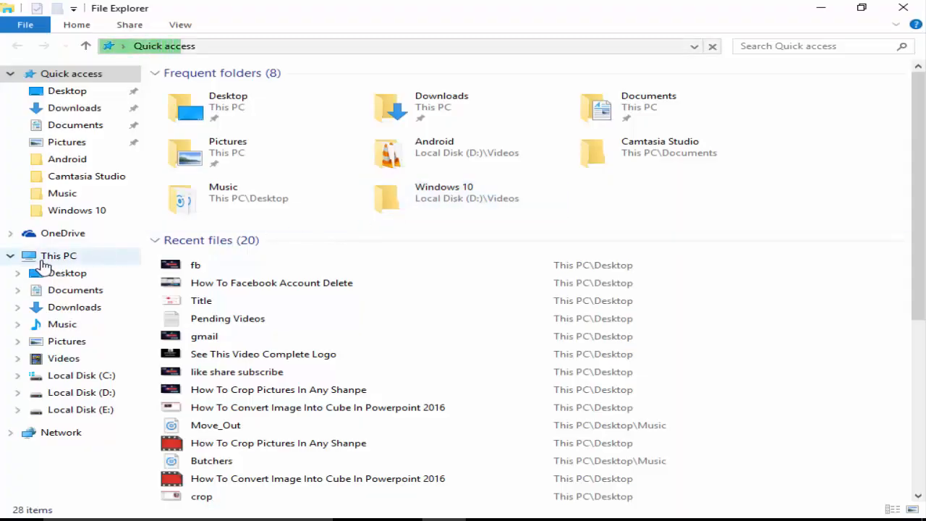
{"action": "left_click", "coordinate": [58, 254]}
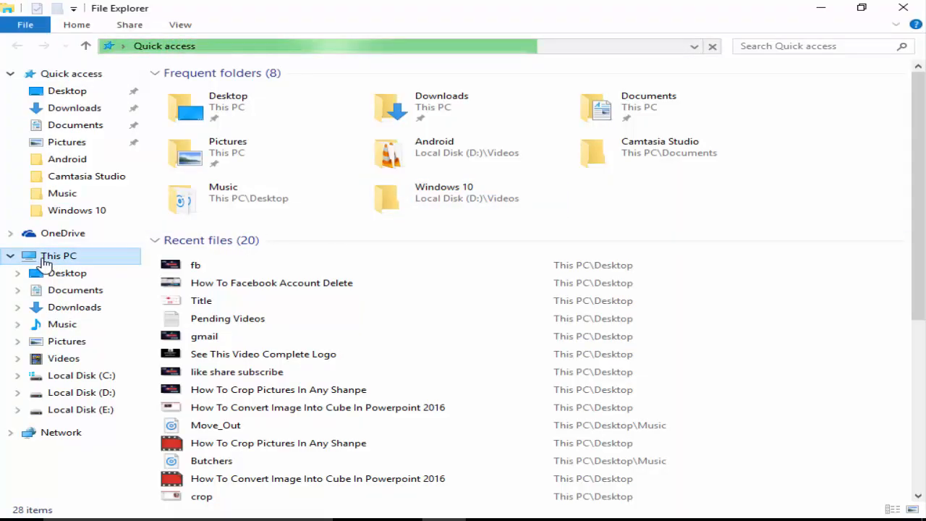
{"action": "left_click", "coordinate": [58, 254]}
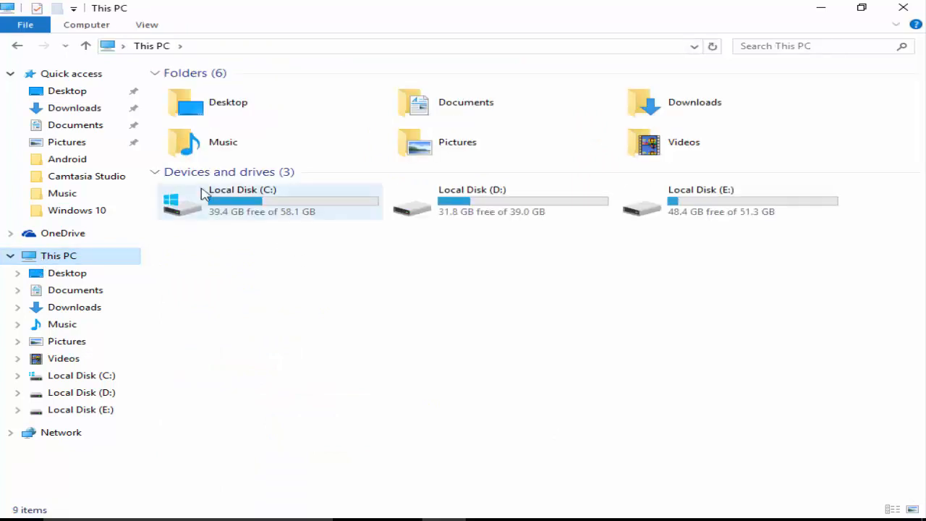
{"action": "left_click", "coordinate": [269, 199]}
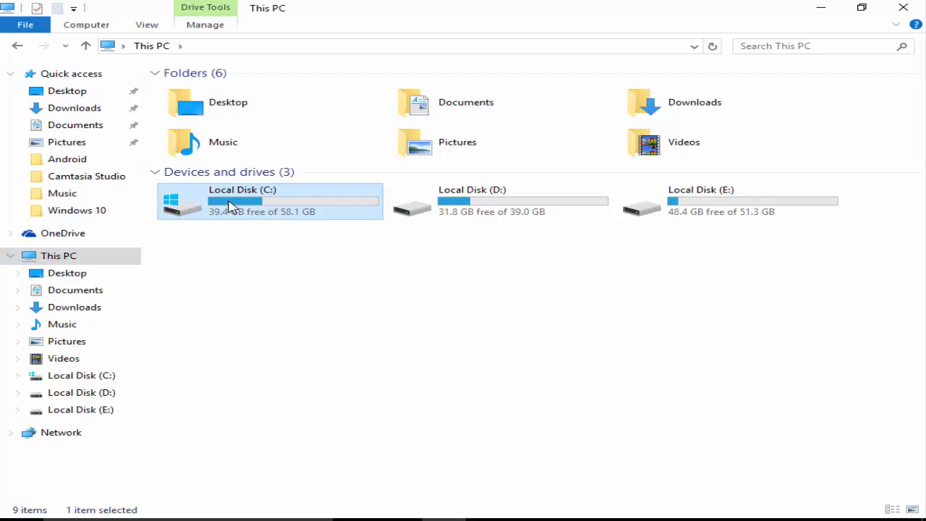
{"action": "double_click", "coordinate": [244, 200]}
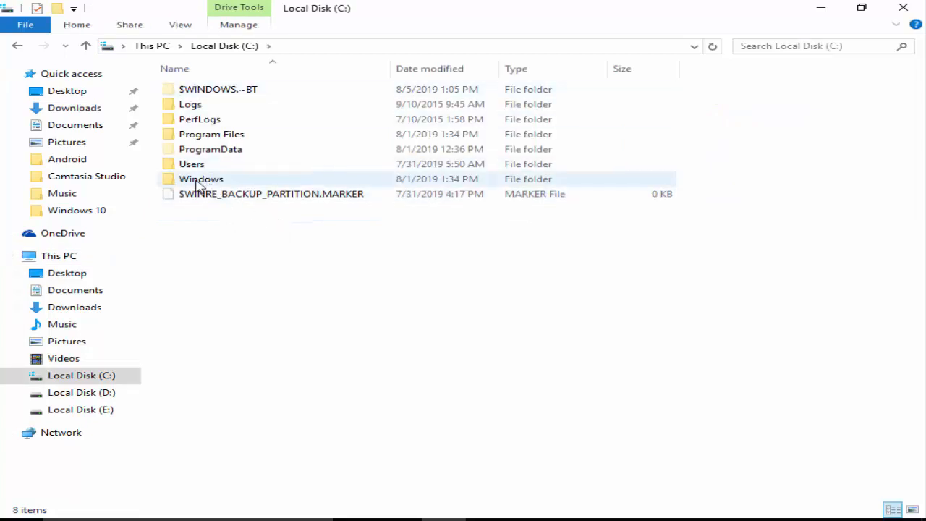
Open the Windows folder and scroll down to bring System32 into view
{"action": "double_click", "coordinate": [201, 179]}
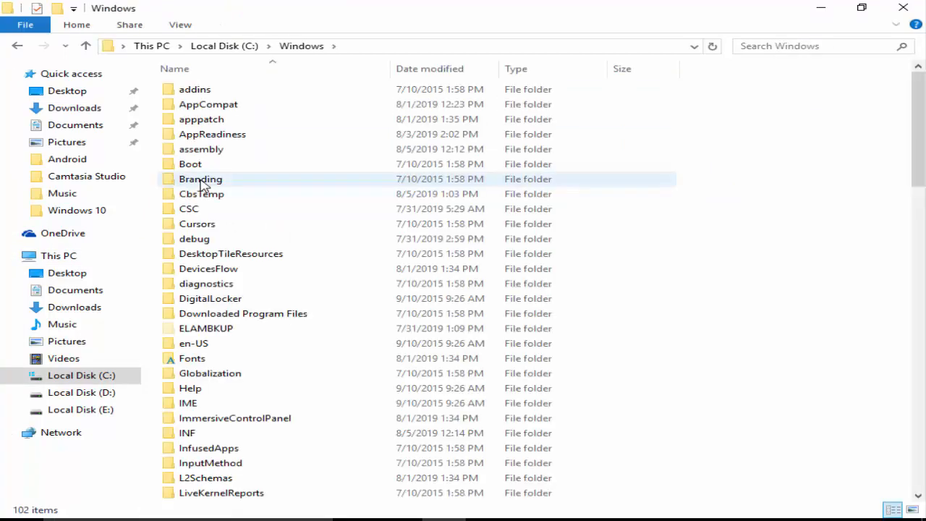
{"action": "left_click", "coordinate": [191, 164]}
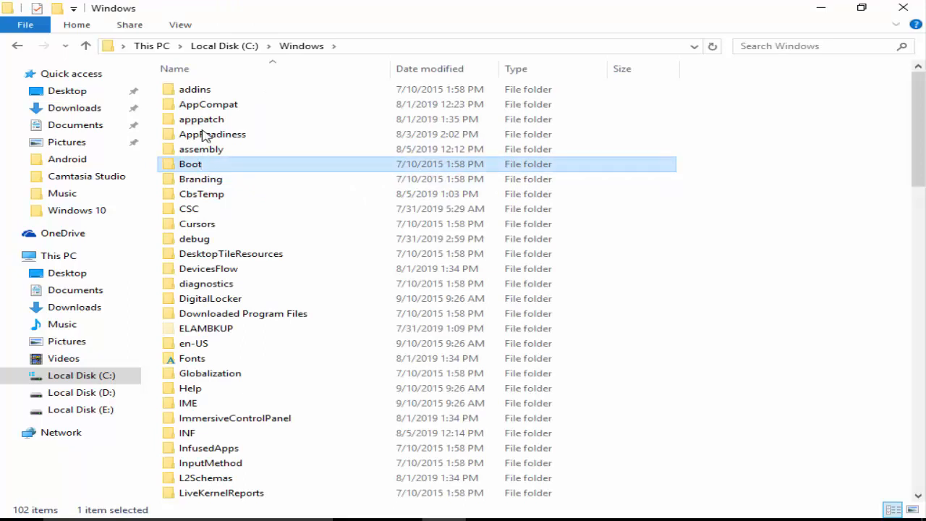
{"action": "scroll", "scroll_direction": "down", "scroll_amount": 3}
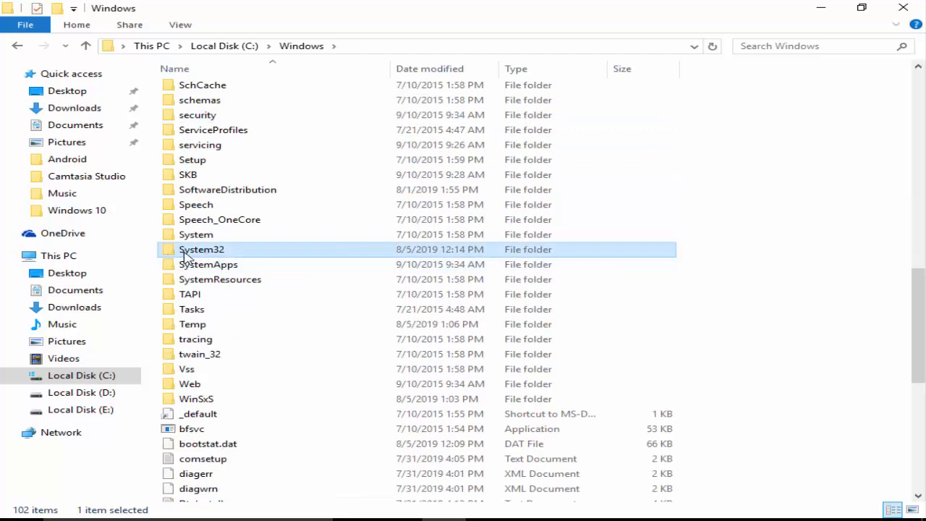
Open System32, then its drivers folder, and scroll to the files starting with i
{"action": "double_click", "coordinate": [202, 249]}
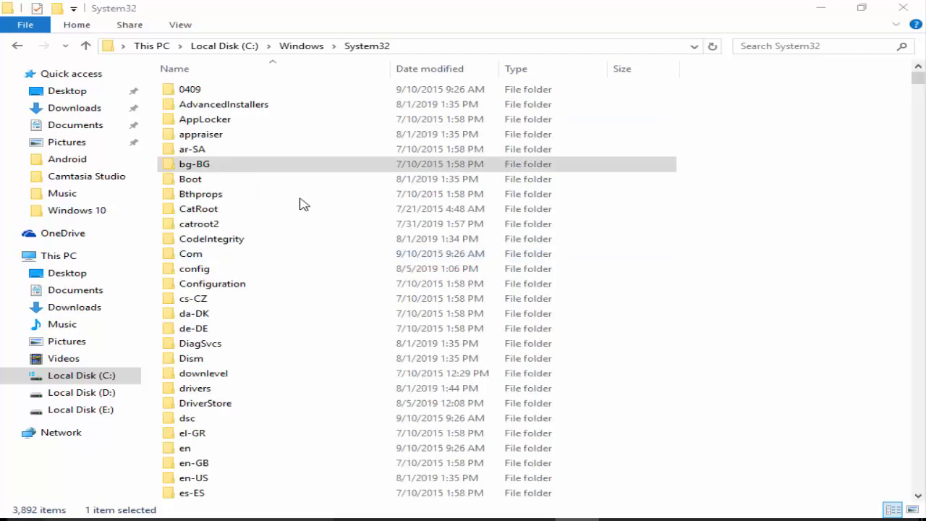
{"action": "left_click", "coordinate": [191, 180]}
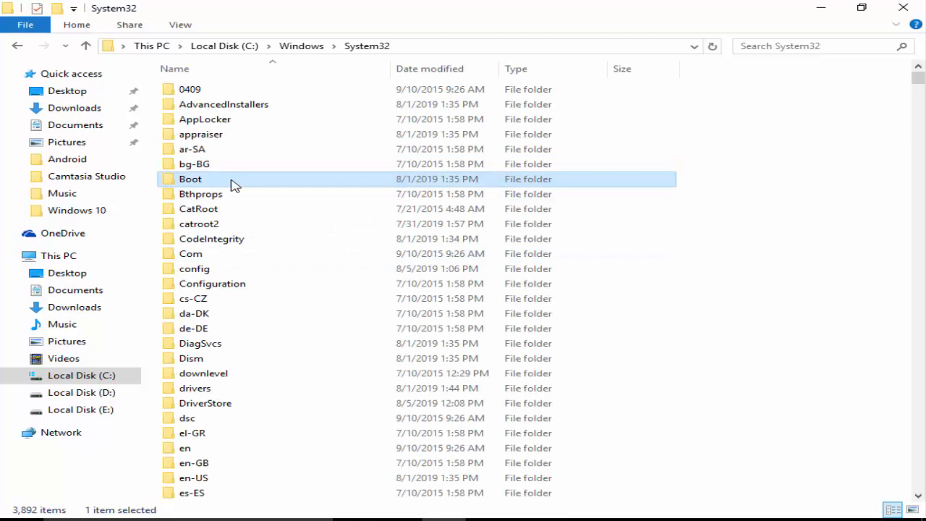
{"action": "left_click", "coordinate": [194, 388]}
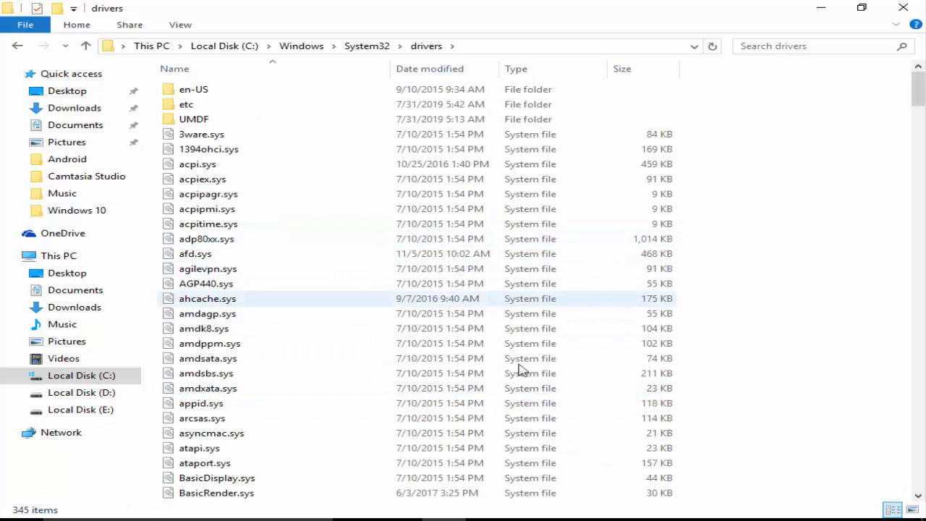
{"action": "left_click", "coordinate": [209, 194]}
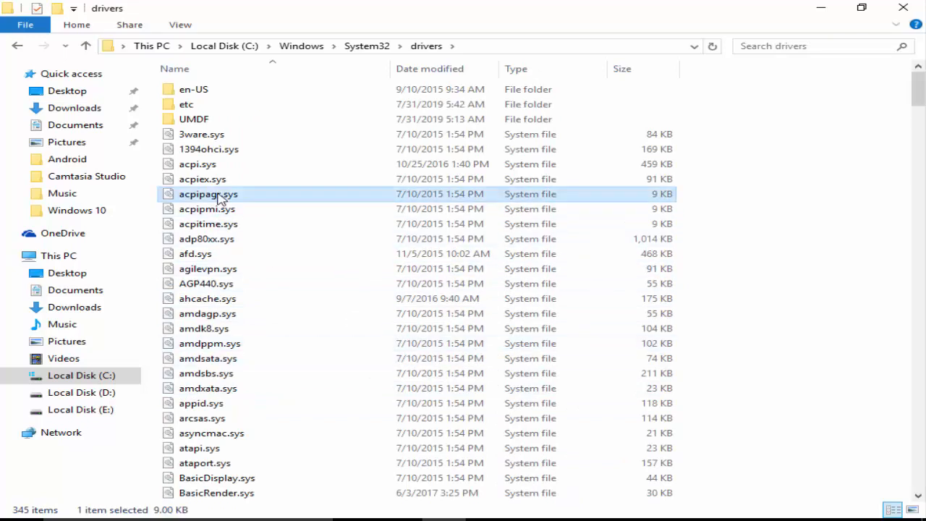
{"action": "scroll", "scroll_direction": "down", "scroll_amount": 3}
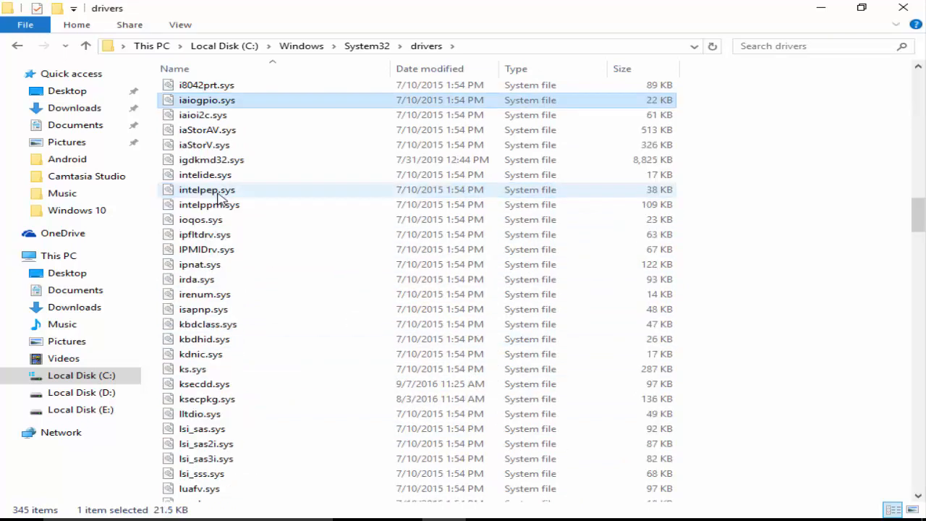
Select iaStorAV.sys and bring up its context menu
{"action": "left_click", "coordinate": [207, 130]}
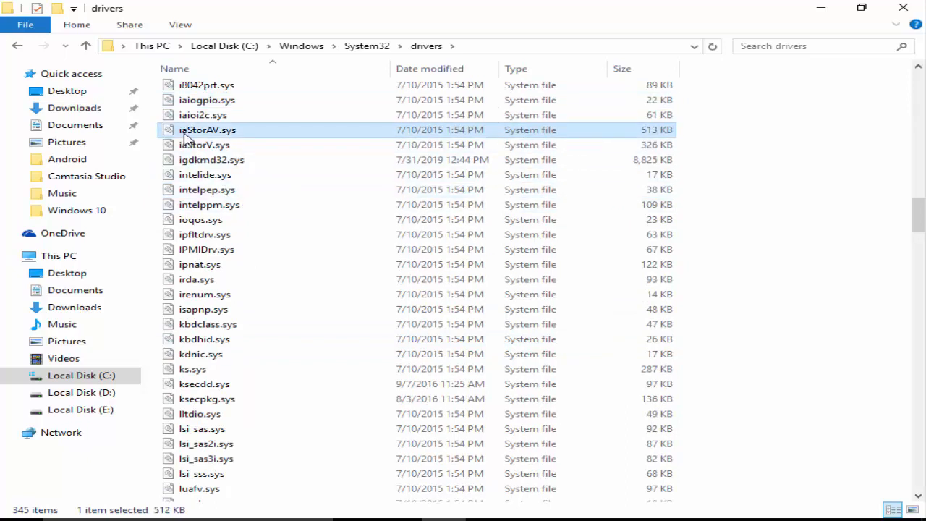
{"action": "mouse_move", "coordinate": [207, 130]}
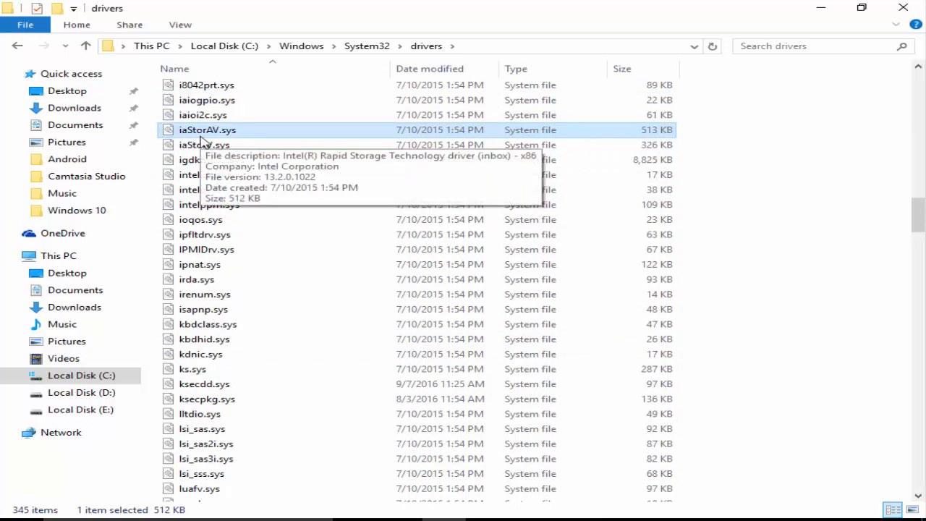
{"action": "mouse_move", "coordinate": [237, 139]}
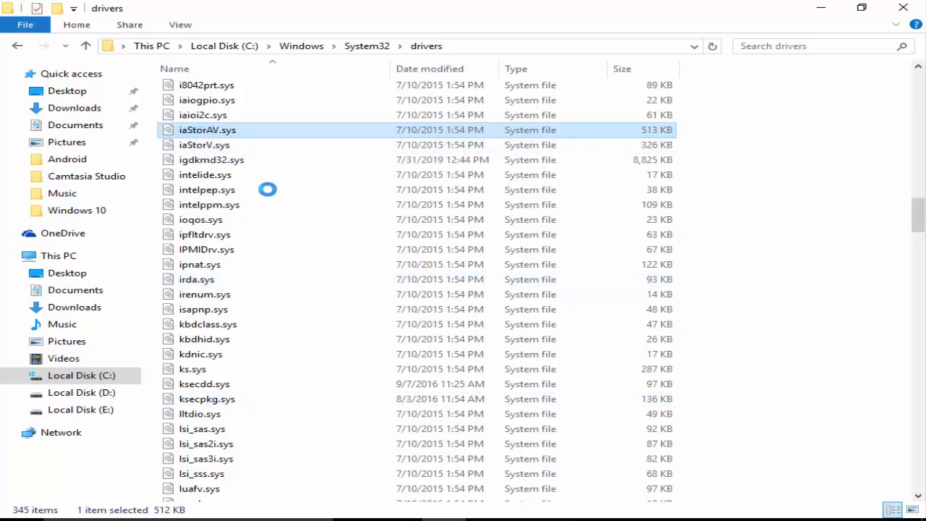
{"action": "right_click", "coordinate": [207, 130]}
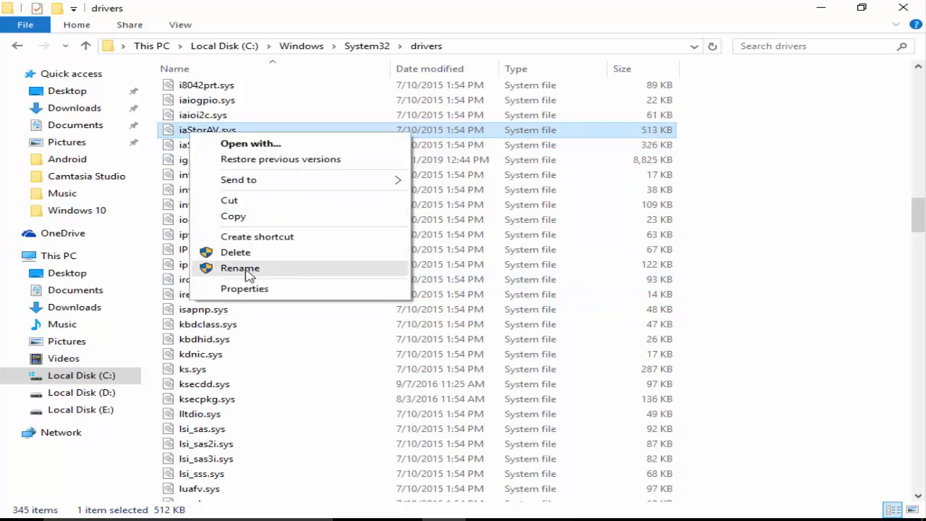
Rename iaStorAV.sys to iaStorA_Old.sys, triggering an administrator permission prompt
{"action": "left_click", "coordinate": [241, 268]}
{"action": "type", "text": "_Old"}
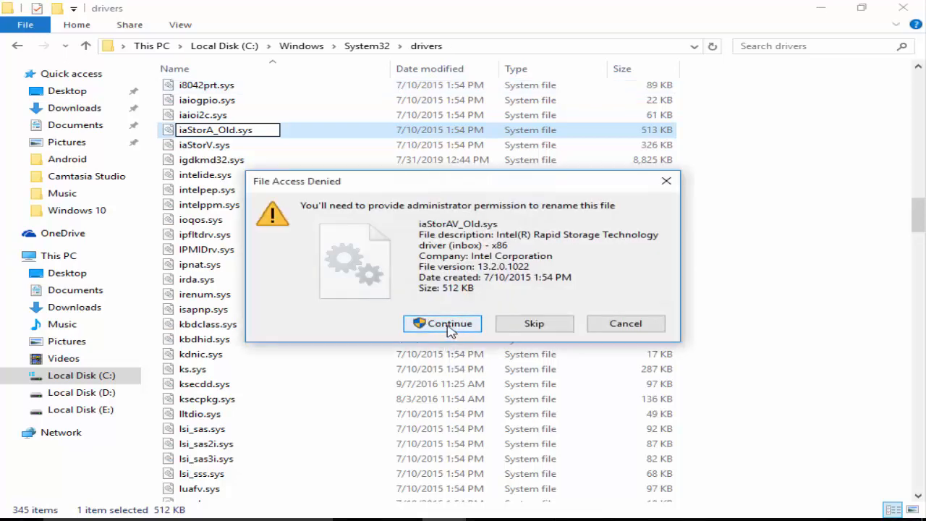
Continue past the File Access Denied prompt and scroll back to the top of the drivers list
{"action": "left_click", "coordinate": [443, 324]}
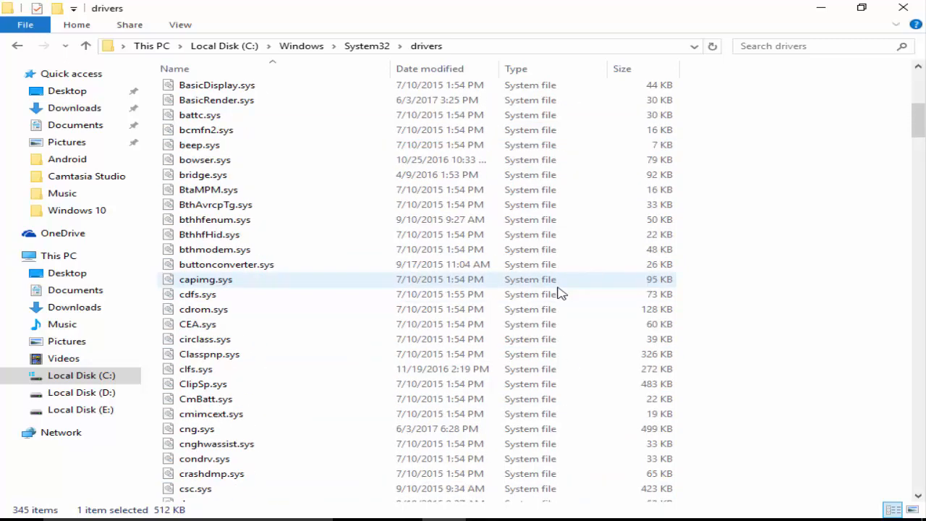
{"action": "scroll", "scroll_direction": "up", "scroll_amount": 3}
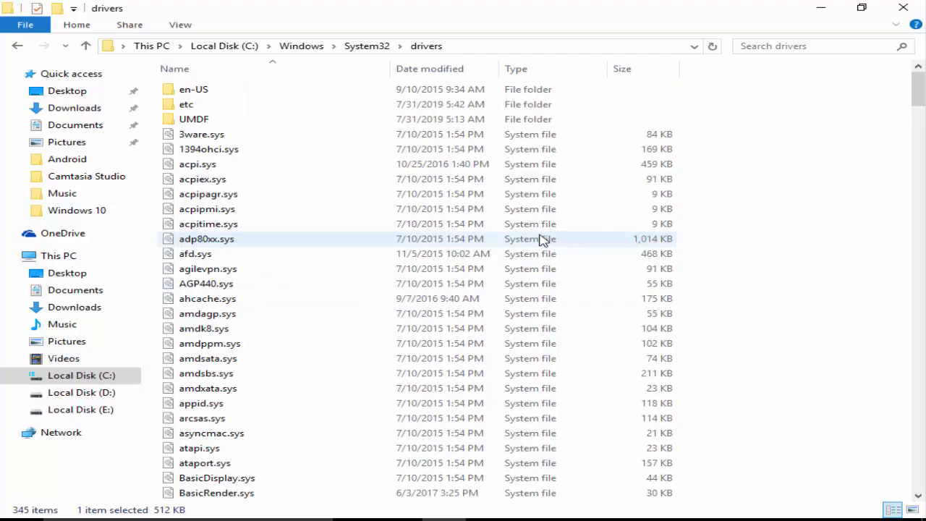